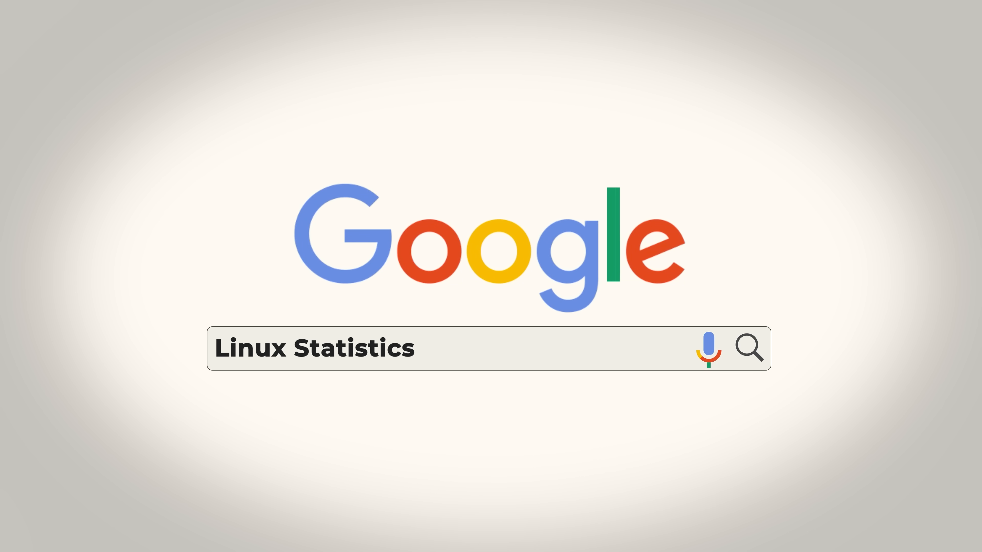
- Search Google for Platform, view the Android Platform architecture result, then start a new query for Linux
type("Platform")
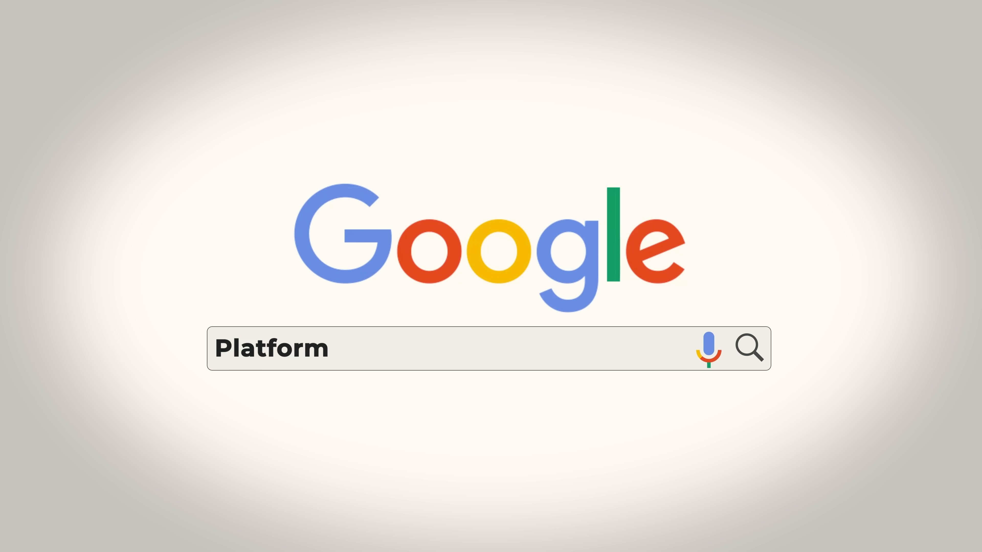
key("Return")
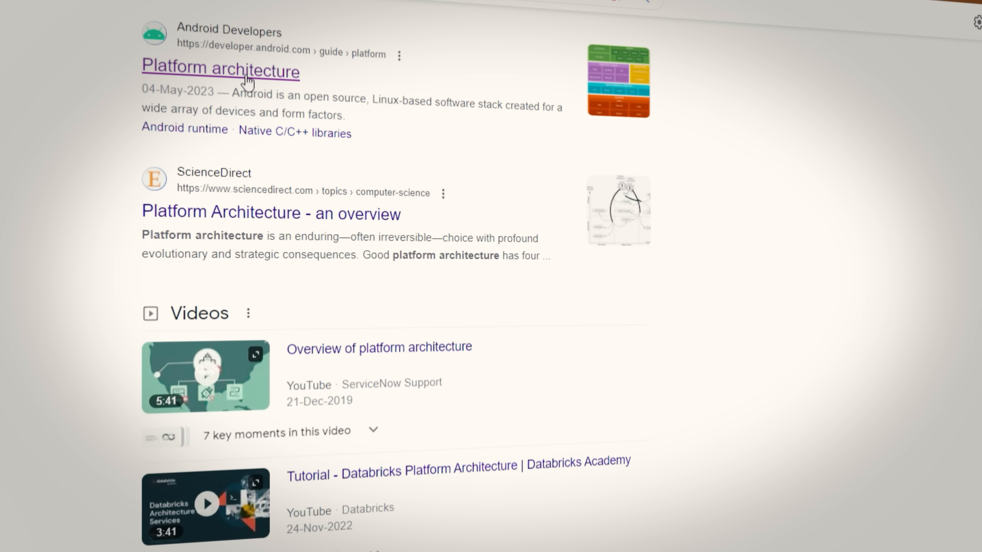
left_click(220, 68)
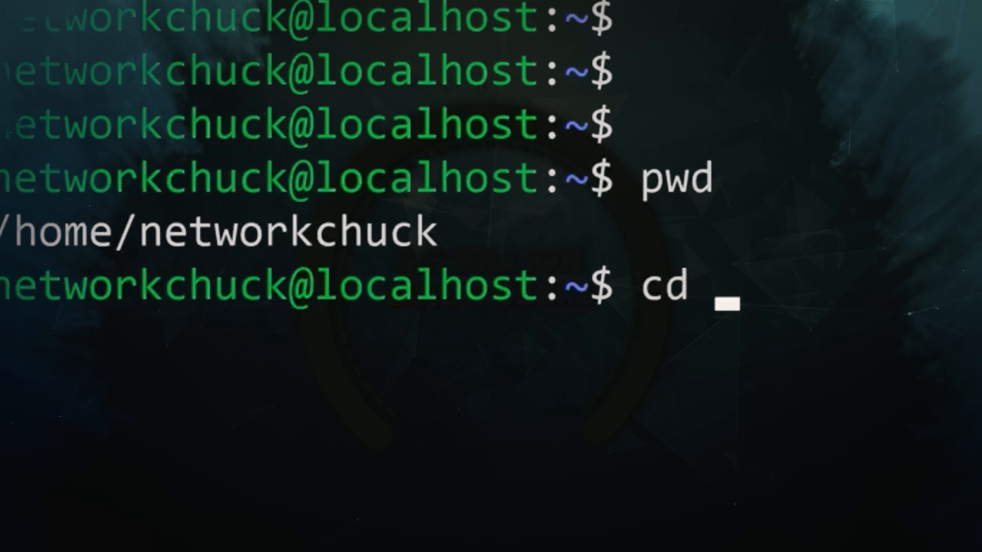
type("/")
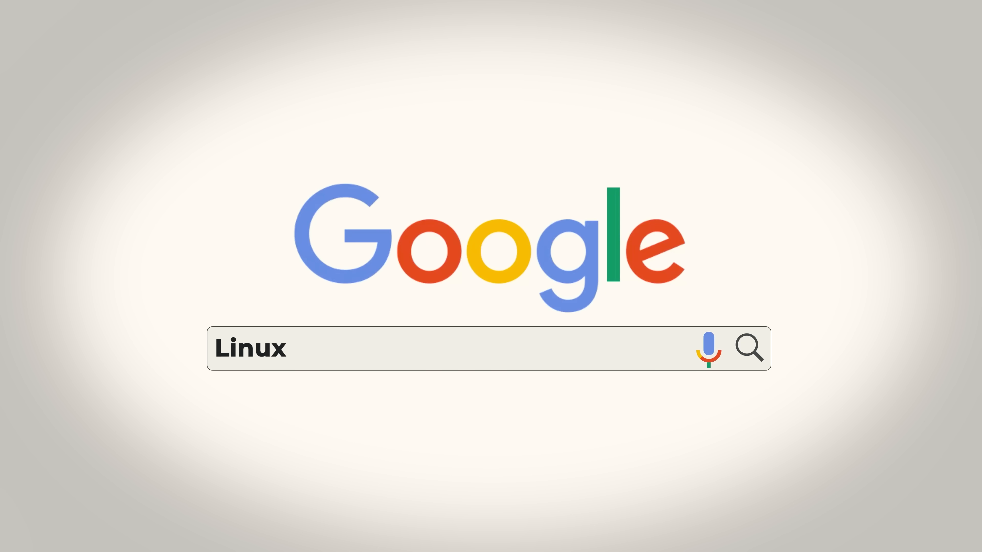
- Extend the query to Linux Statistics and run the search
type("Statistics")
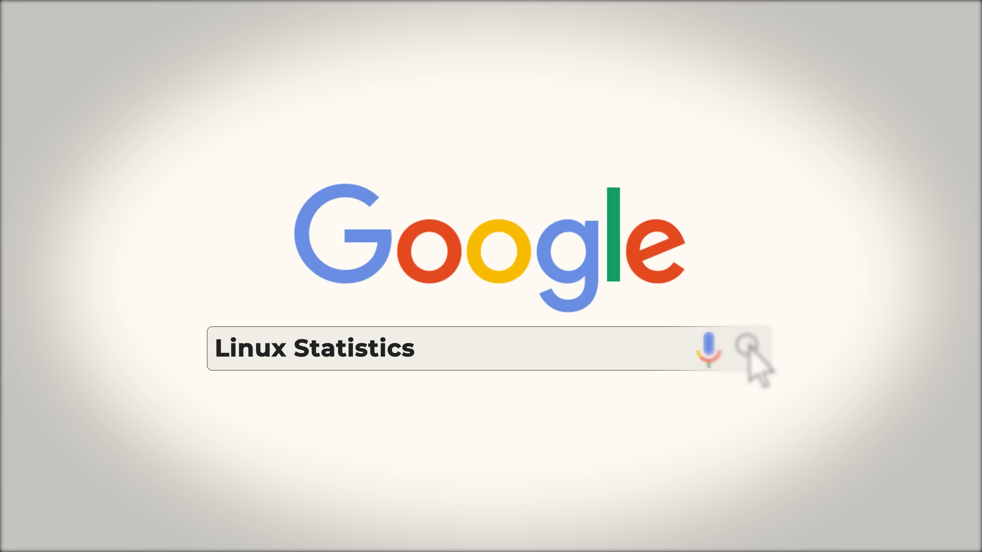
left_click(749, 349)
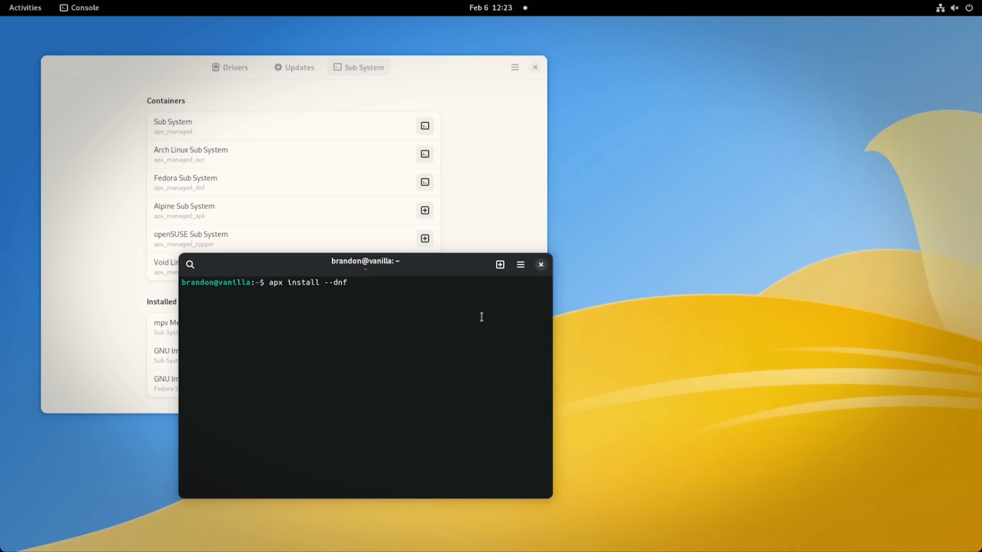
- Complete the Console command as apx install --dnf chromium
type("ch")
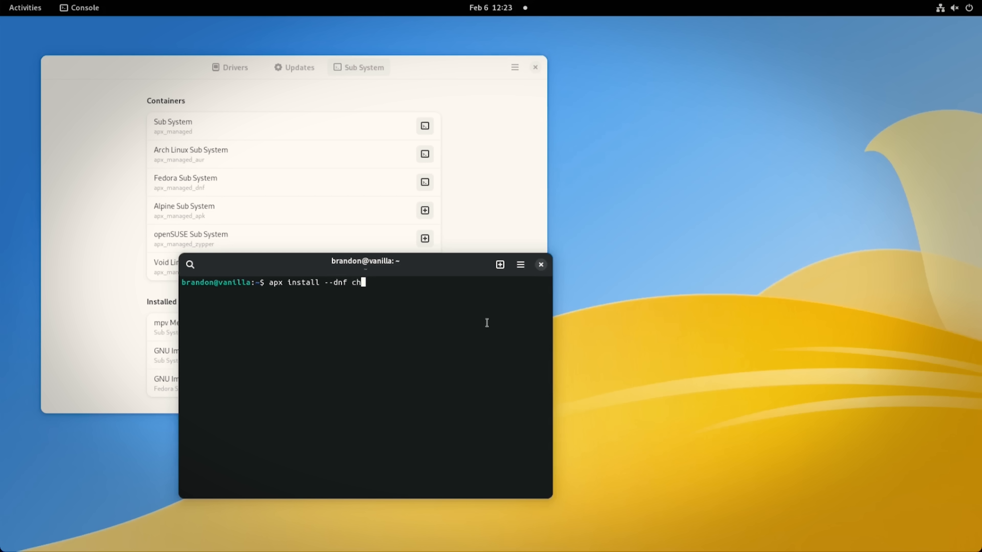
type("romium")
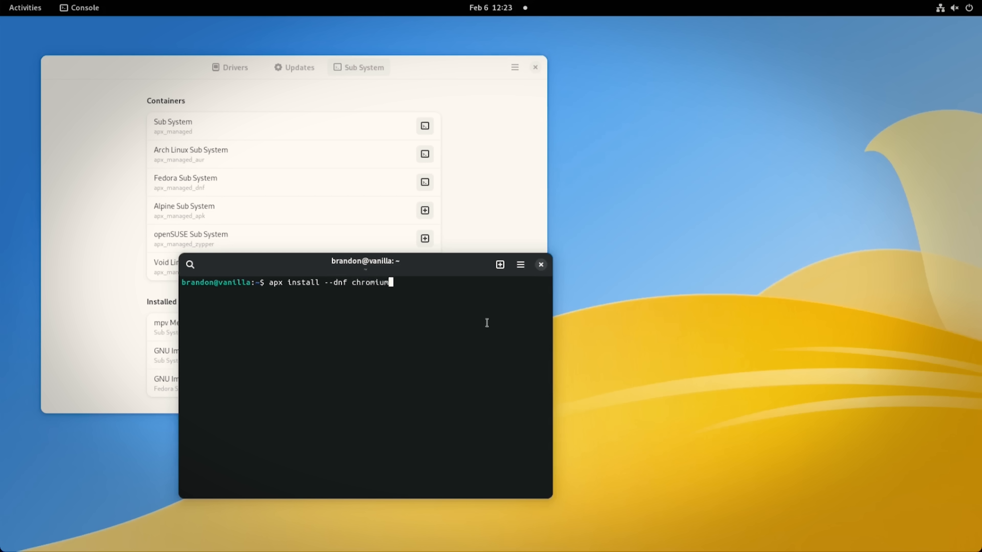